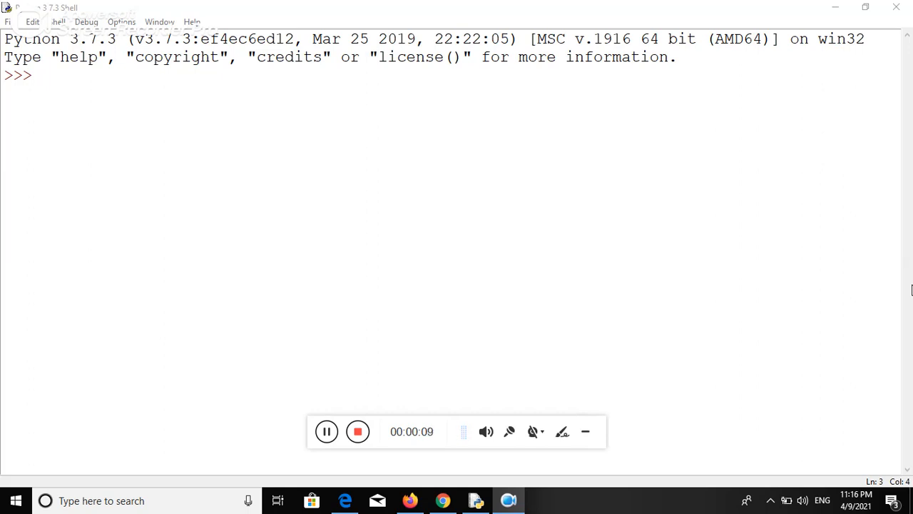
Enter game=[] at the prompt to create an empty list
left_click(43, 75)
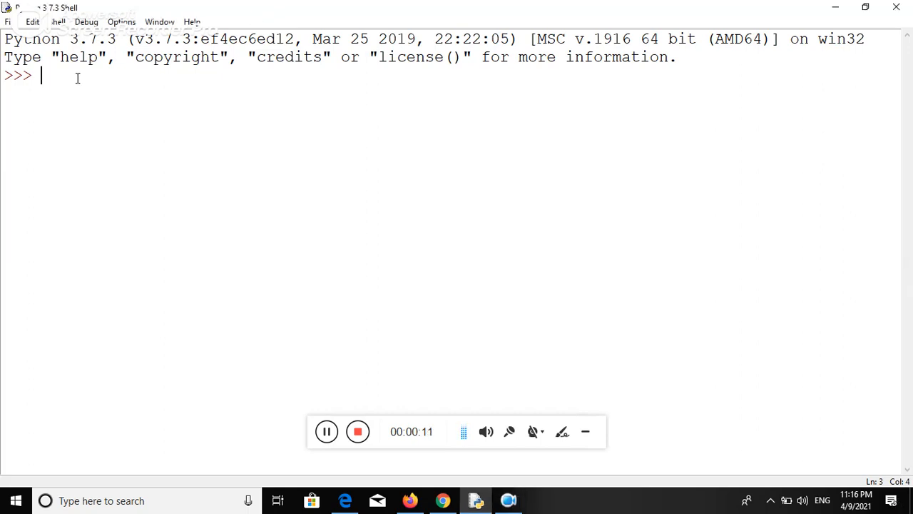
type("g")
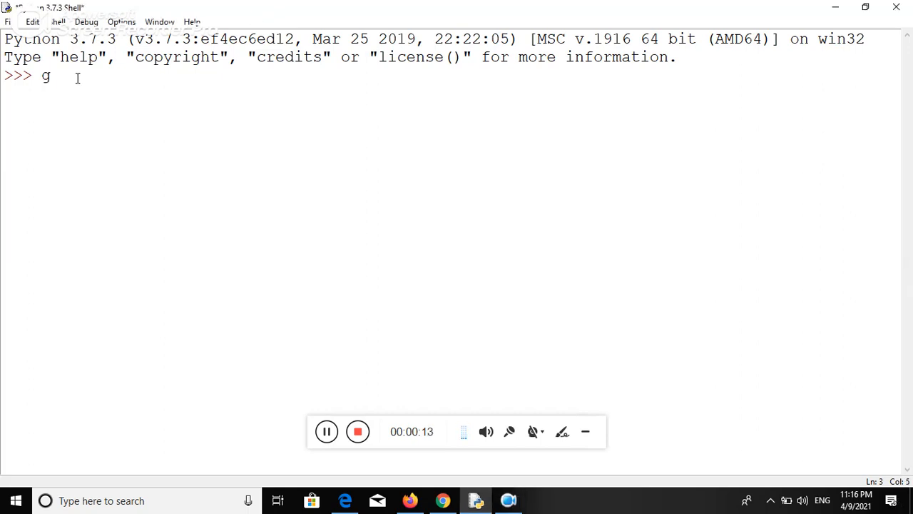
type("am")
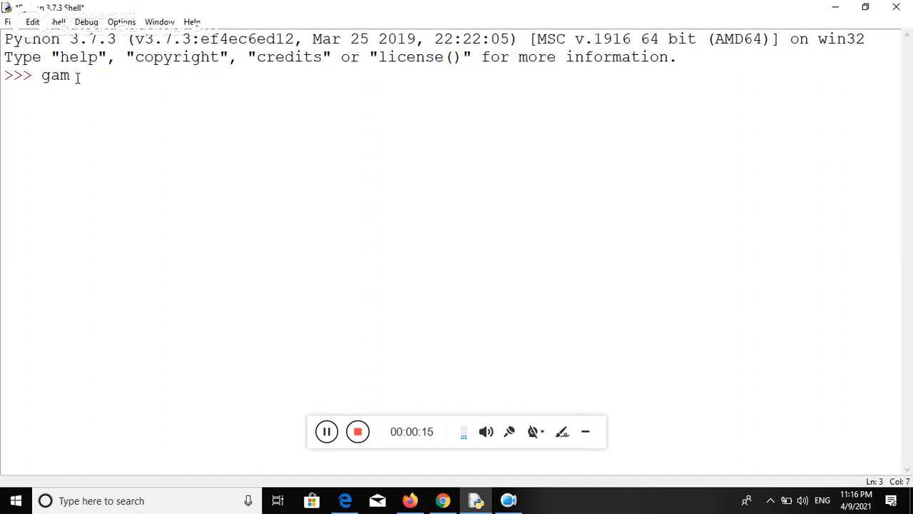
type("e")
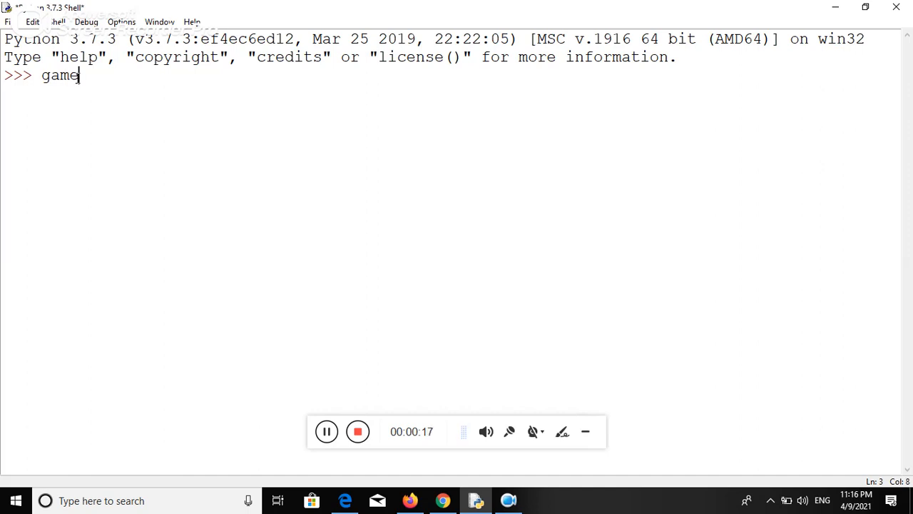
type("=[]")
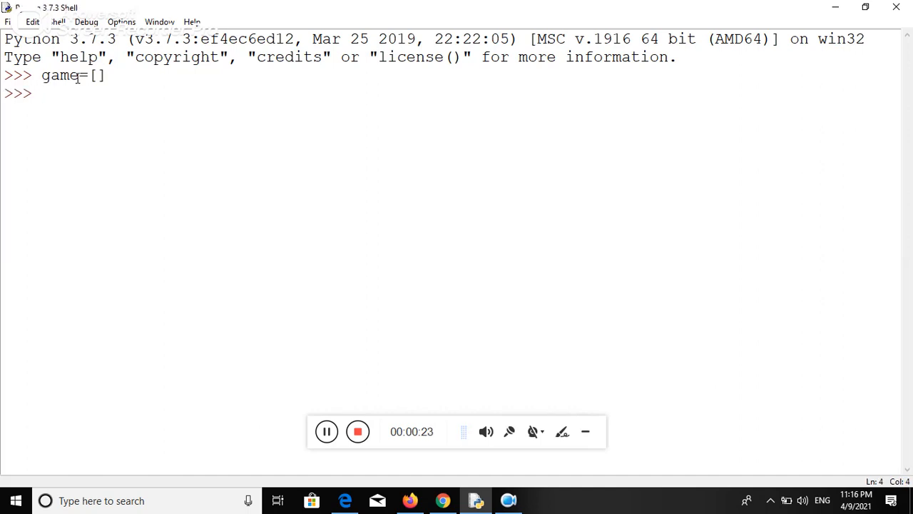
Reassign game to ["polo","criket","hokey"] and run the statement
type("game")
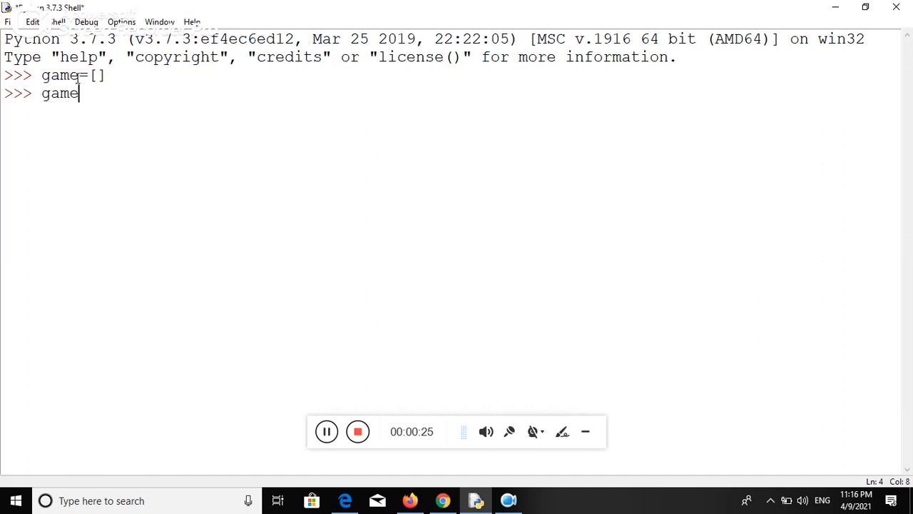
type("=")
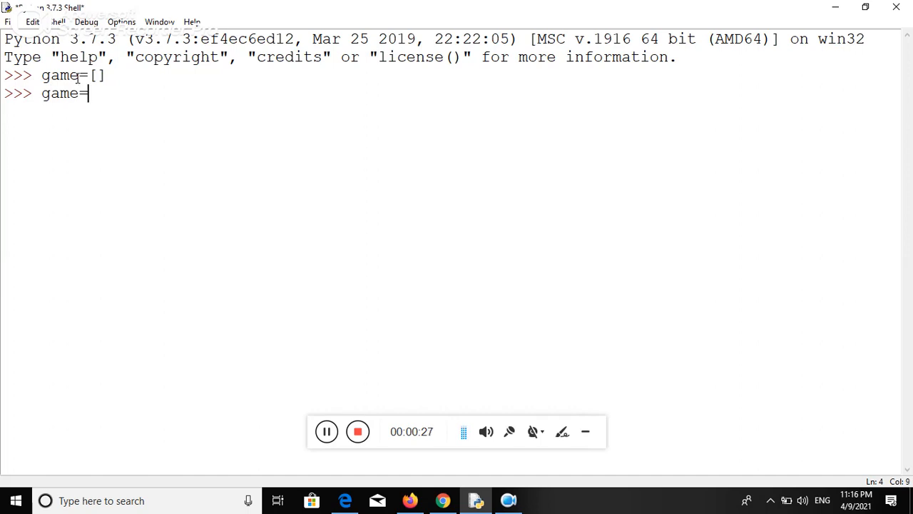
type("[]")
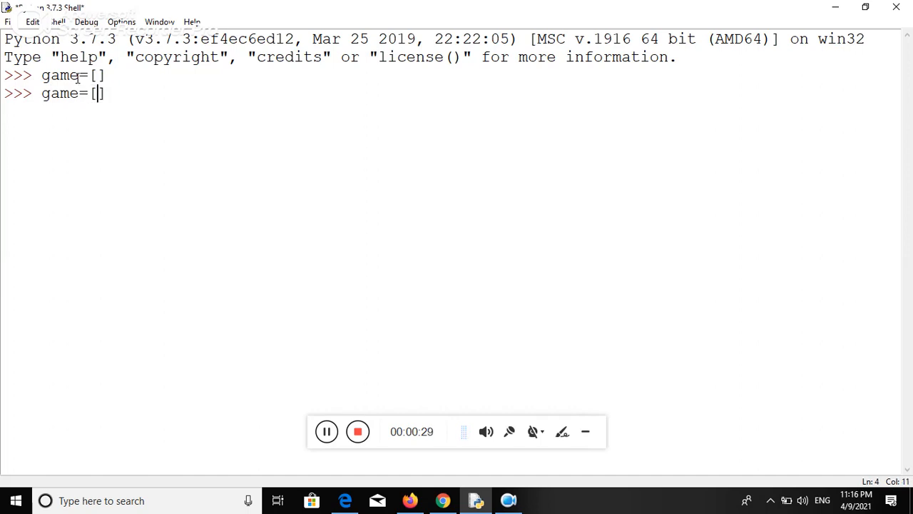
type("\"\"")
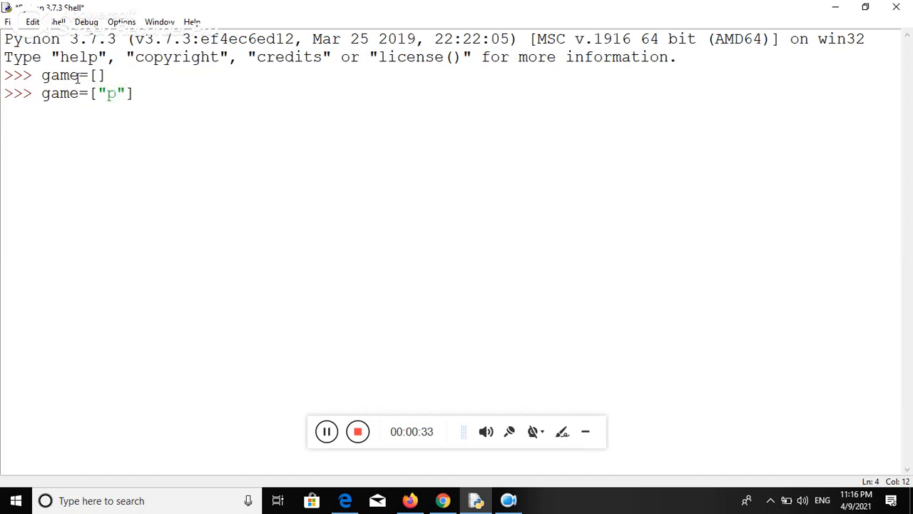
type("o")
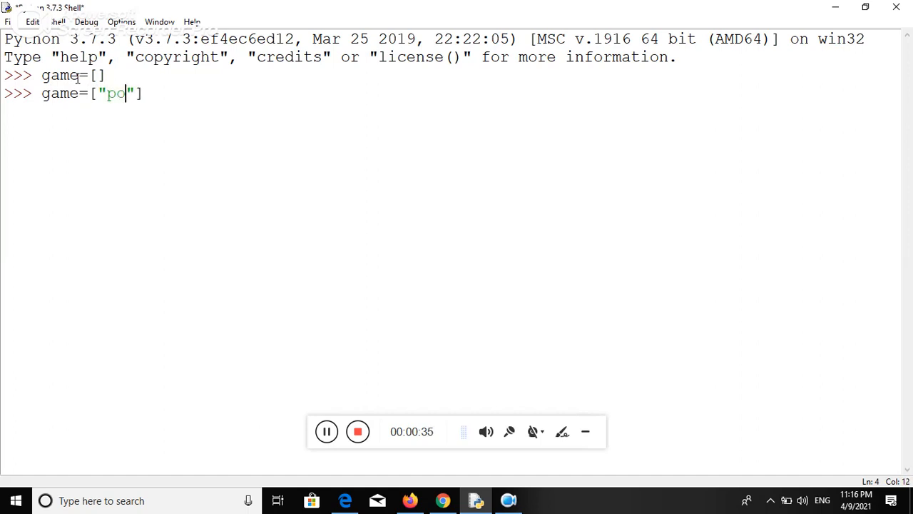
type("lo")
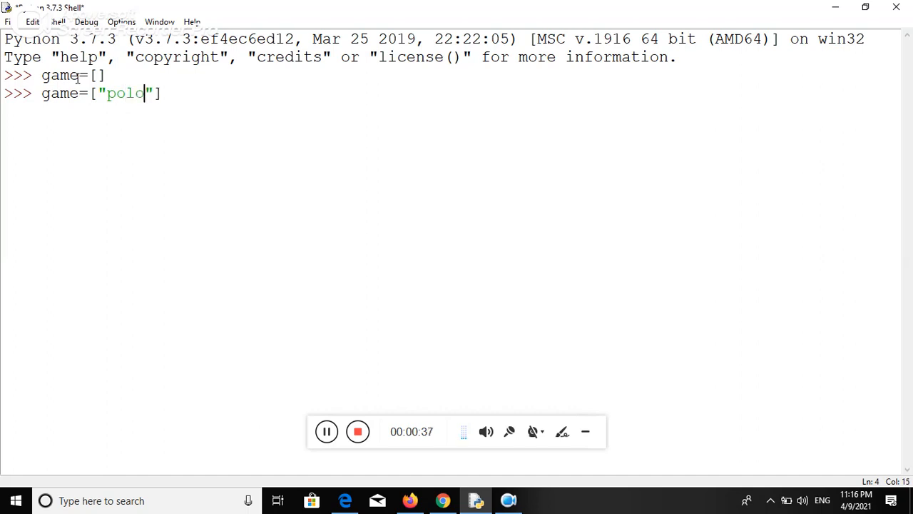
type(",")
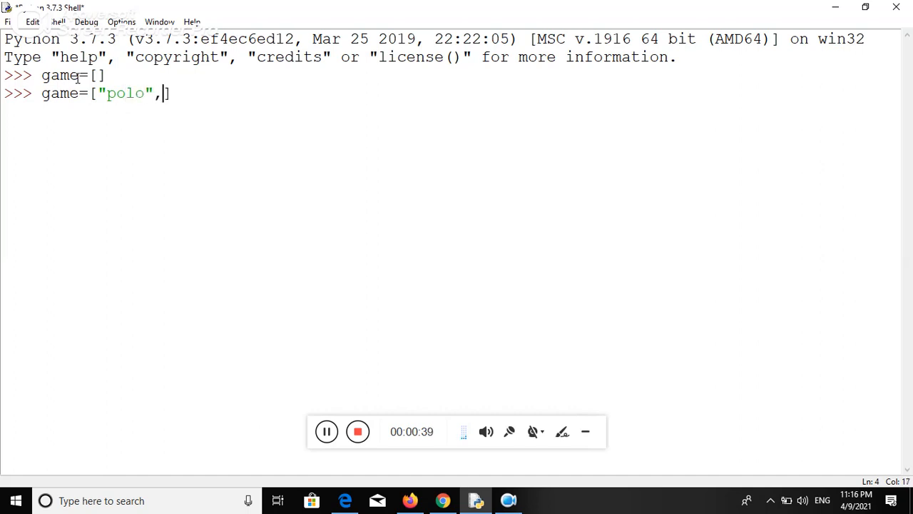
type("\"\"")
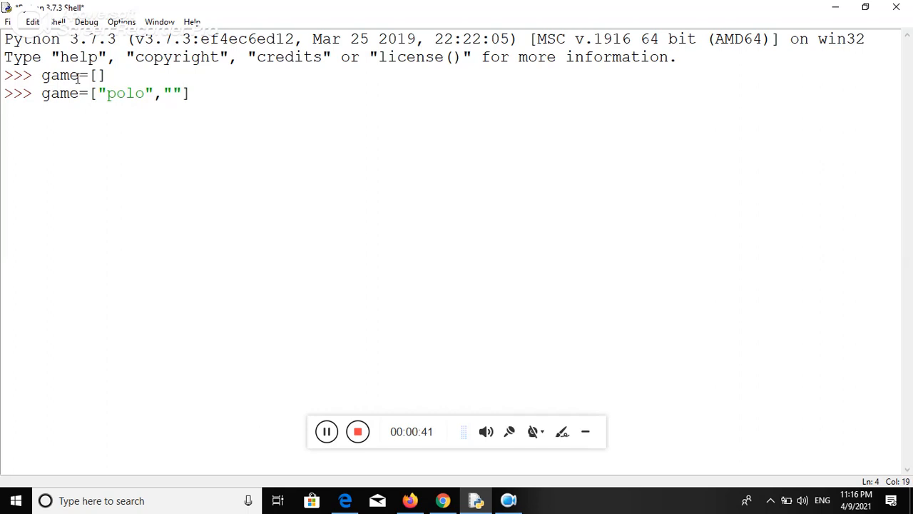
type("criket")
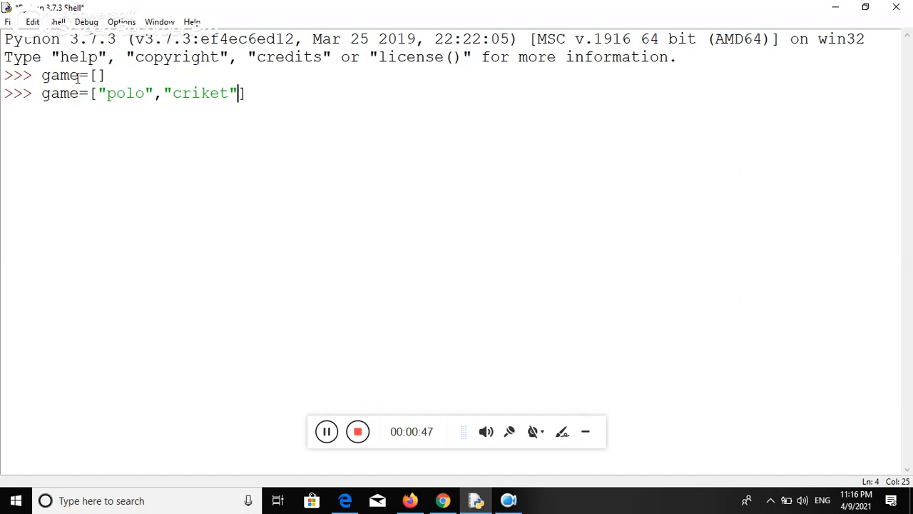
type(",\"\"")
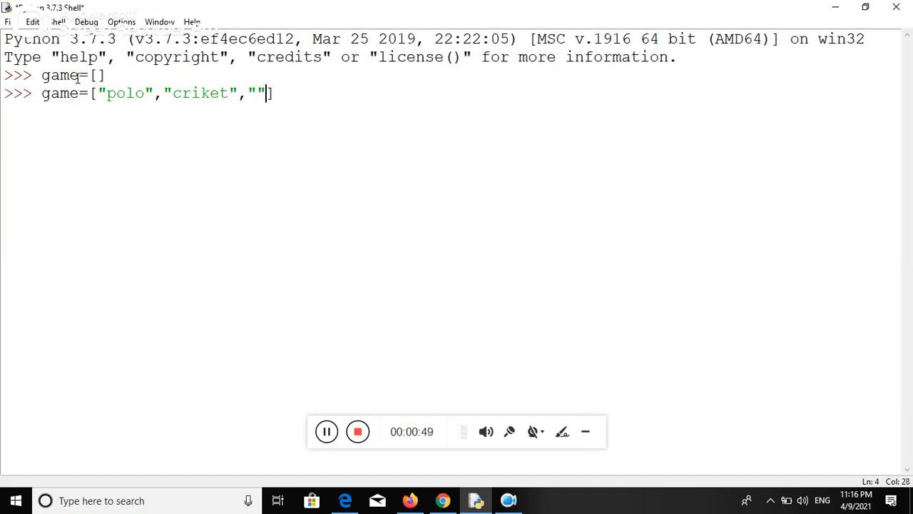
type("h")
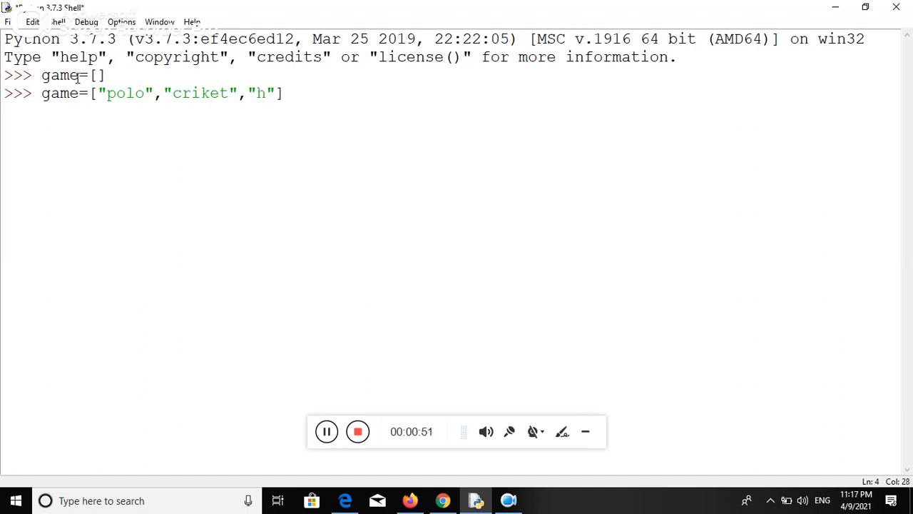
type("okey")
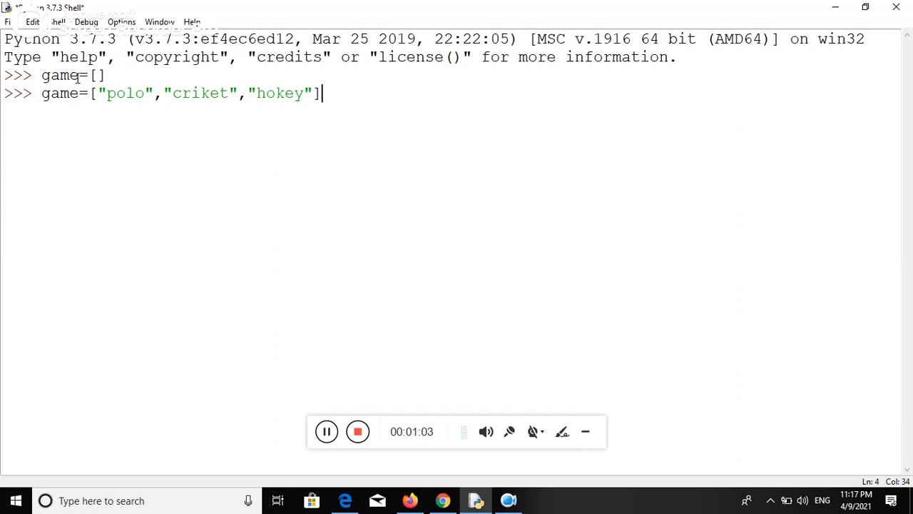
key("enter")
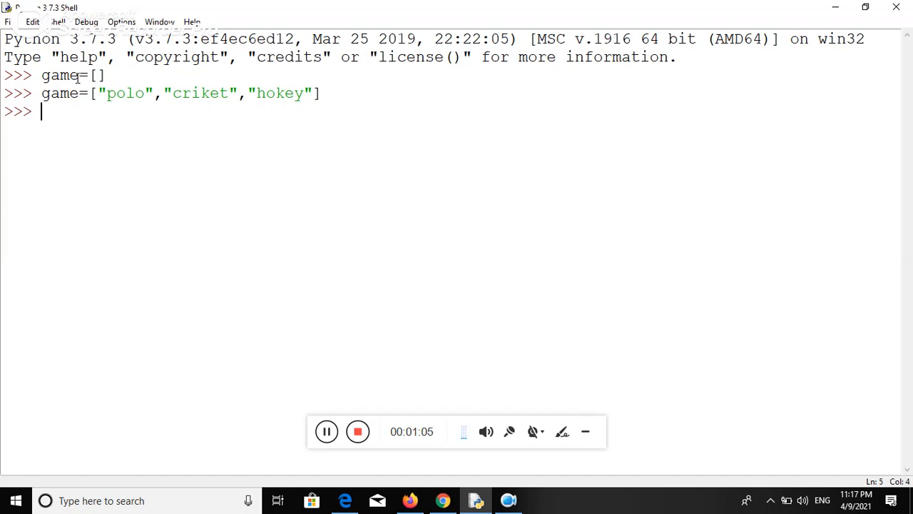
Evaluate game to display ['polo', 'criket', 'hokey']
type("game")
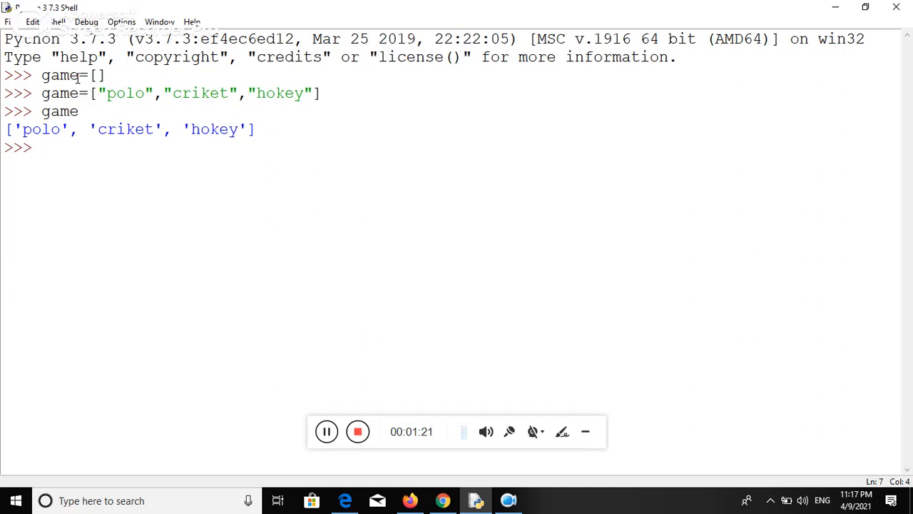
Enter no=["1","2","3"], retyping the first half-written items
type("no")
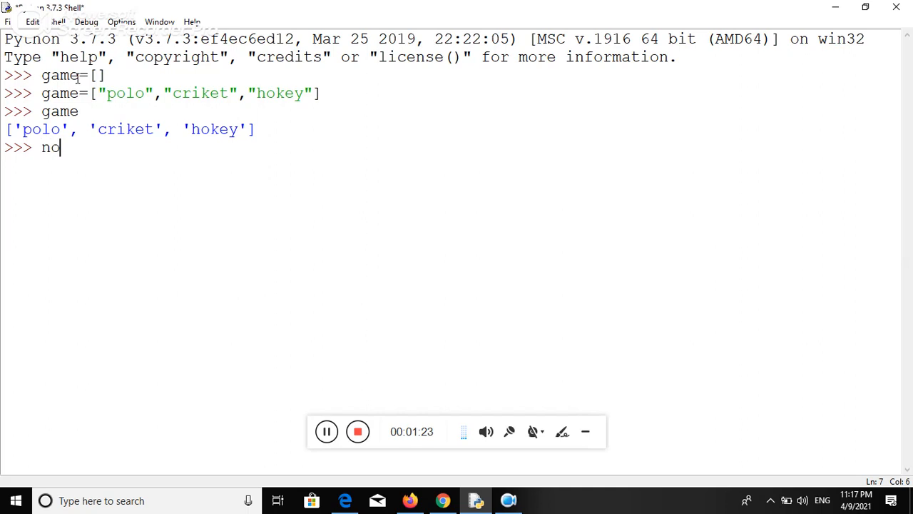
type("=")
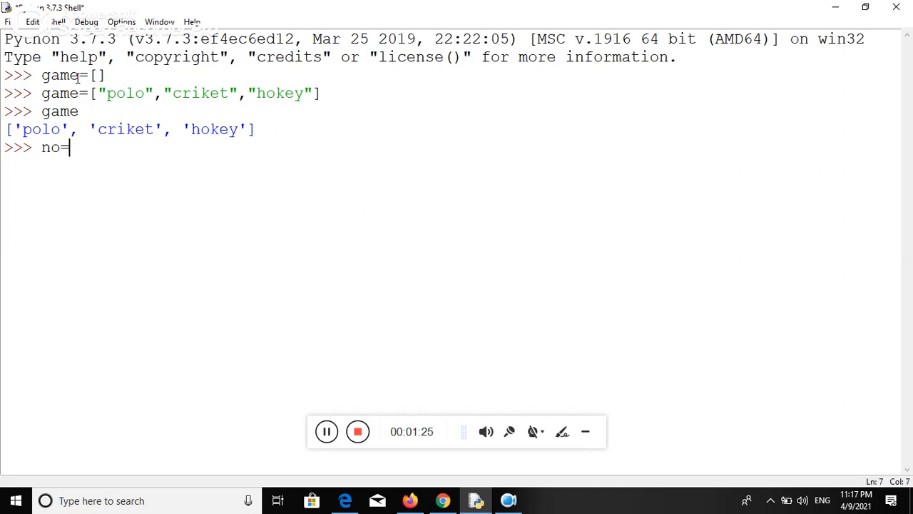
type("[]")
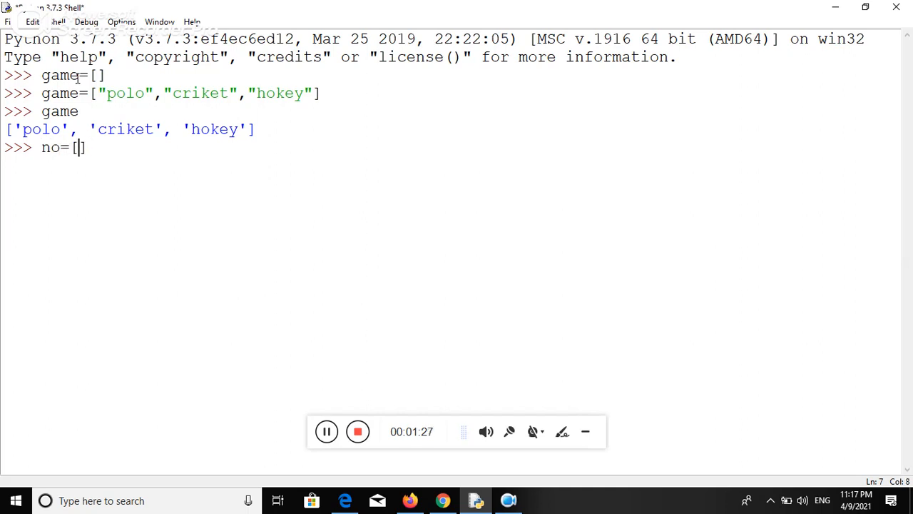
type("\"\"")
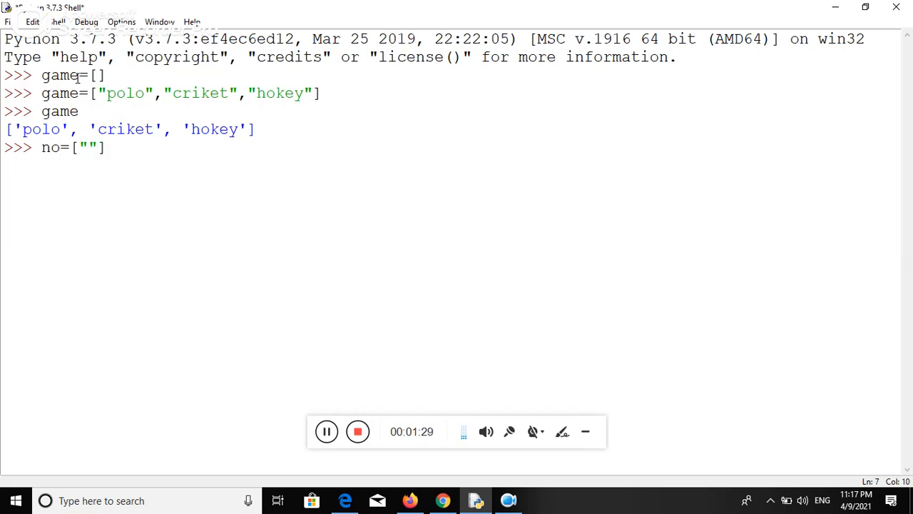
type("1")
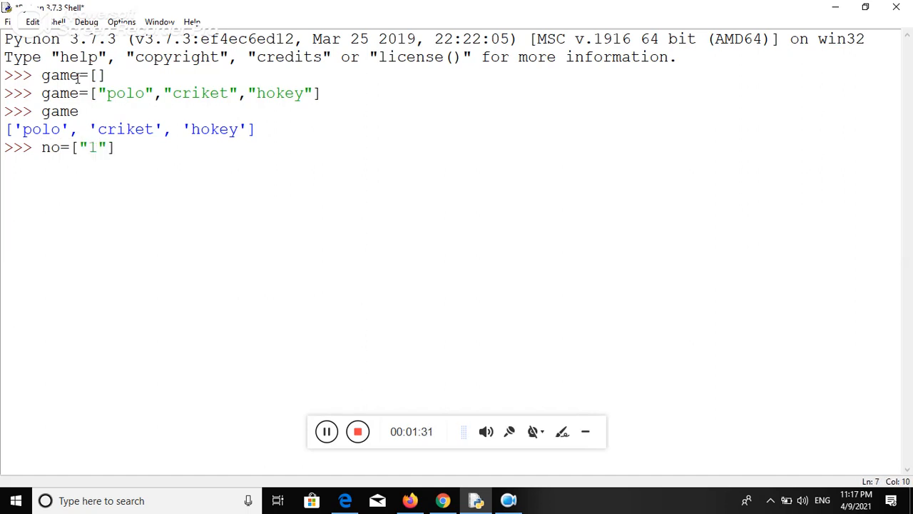
type(",")
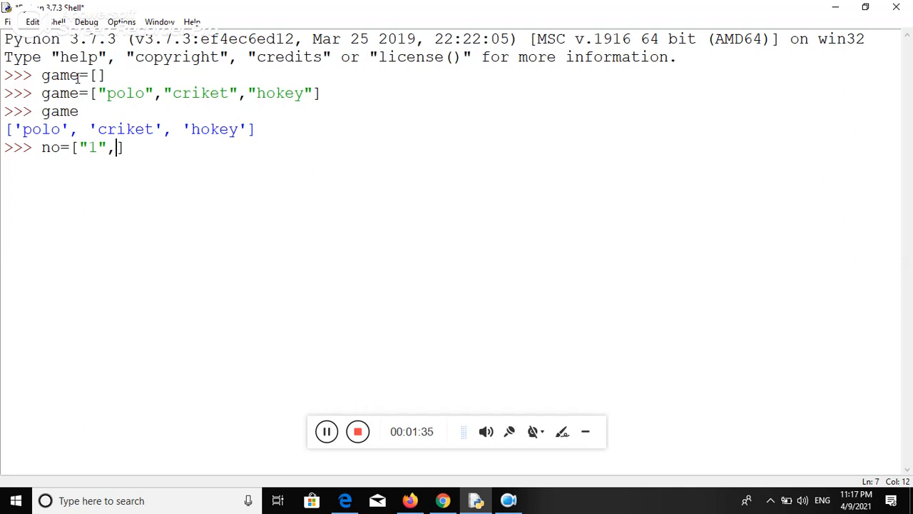
key("BackSpace")
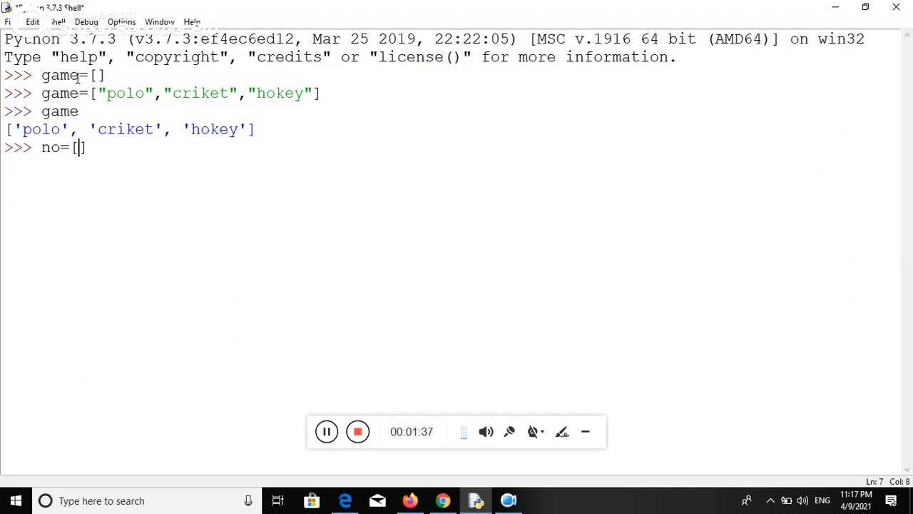
type("\"\"")
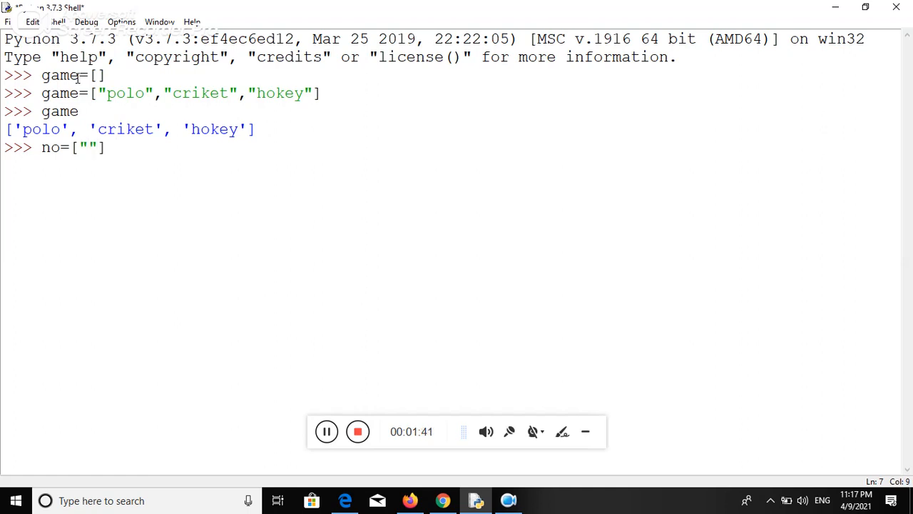
type("1")
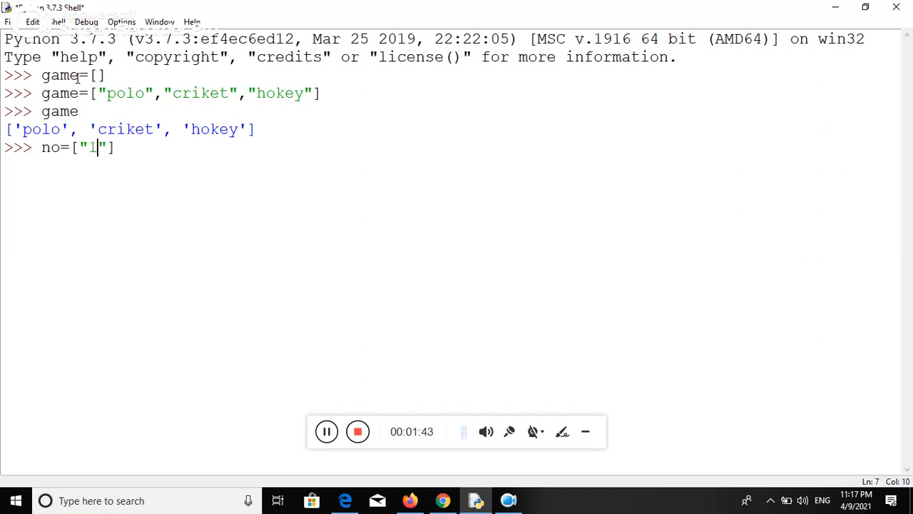
type(",\"2")
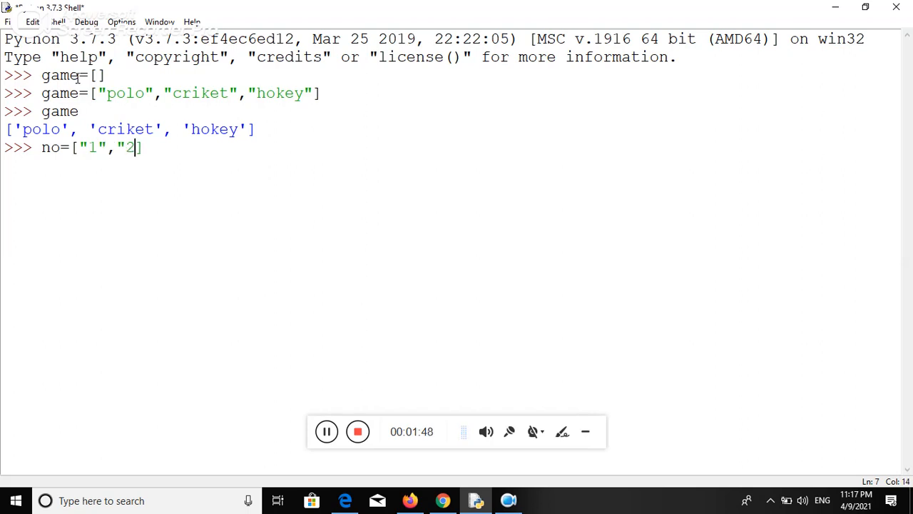
type("\"")
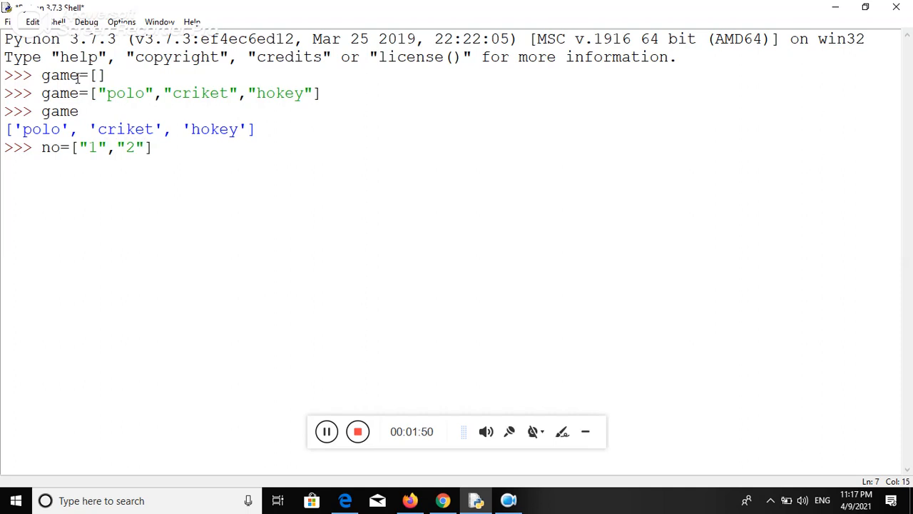
type(",\"3\"")
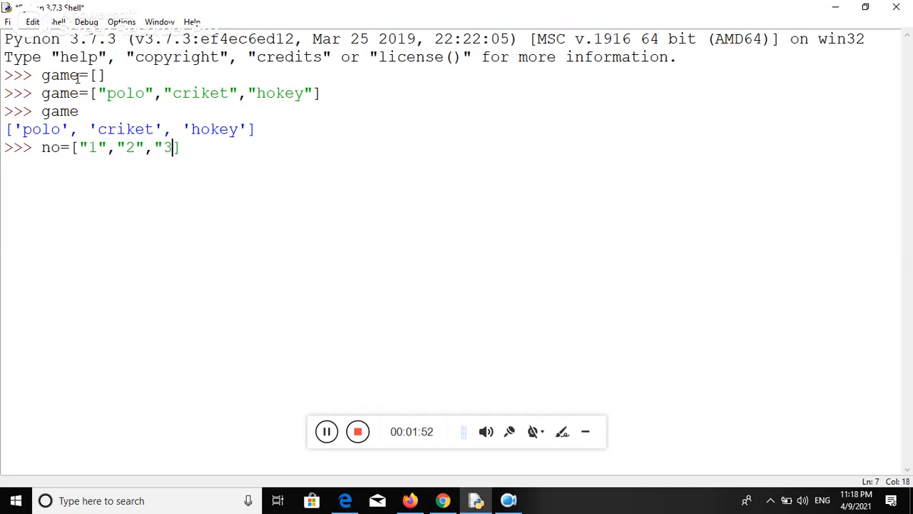
type("\"")
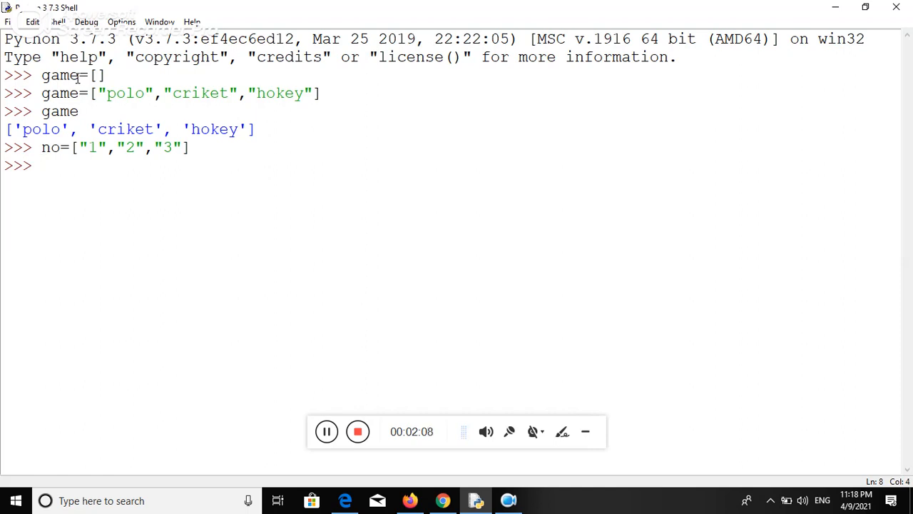
Run game.extend(no), then show game as ['polo', 'criket', 'hokey', '1', '2', '3']
type("n")
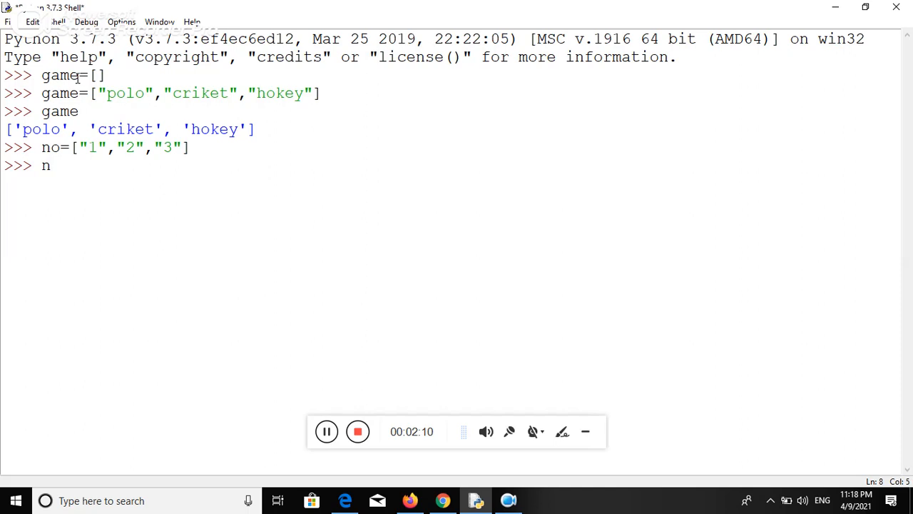
type("ga")
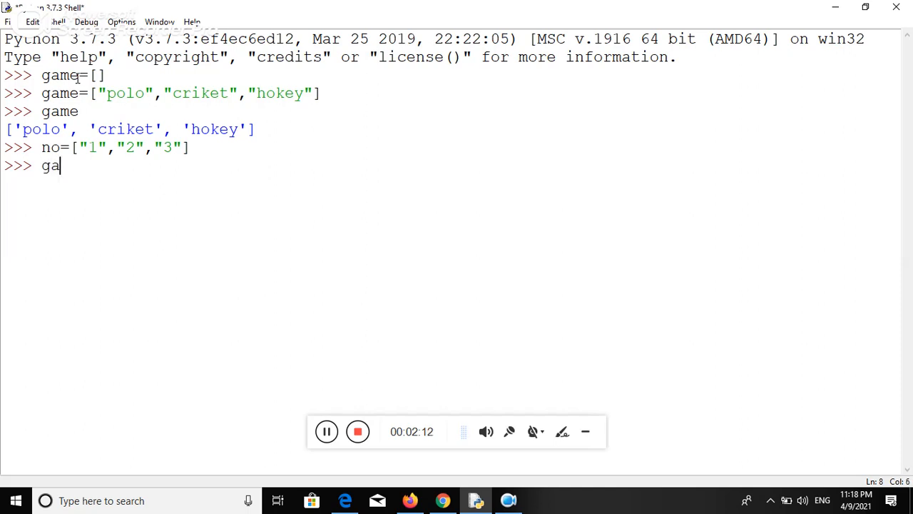
type("me")
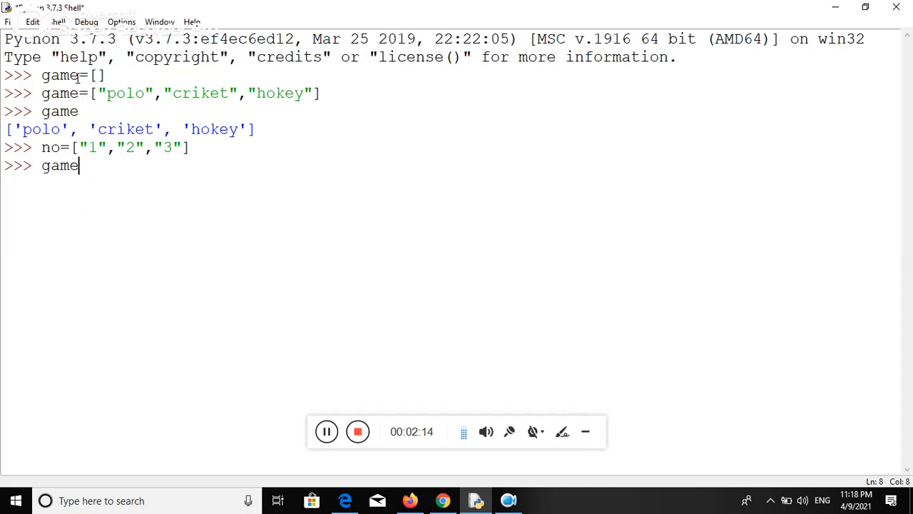
type(".")
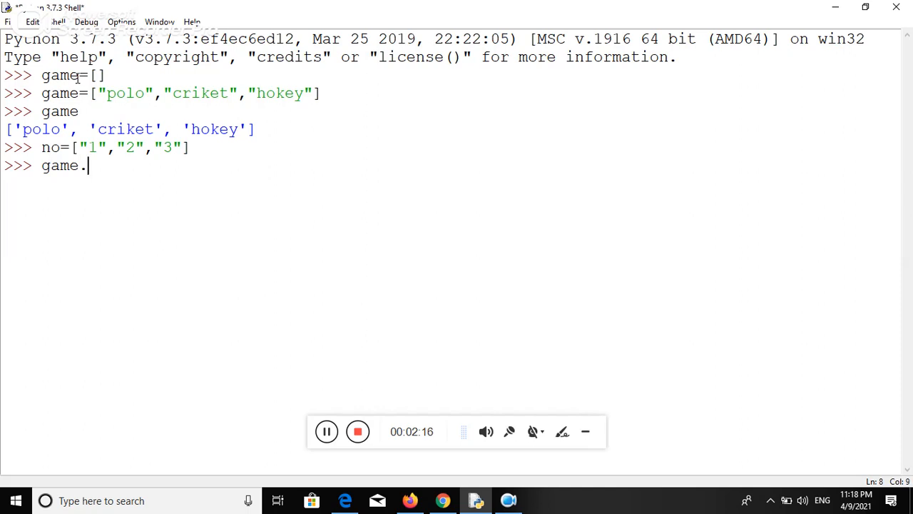
type("exten")
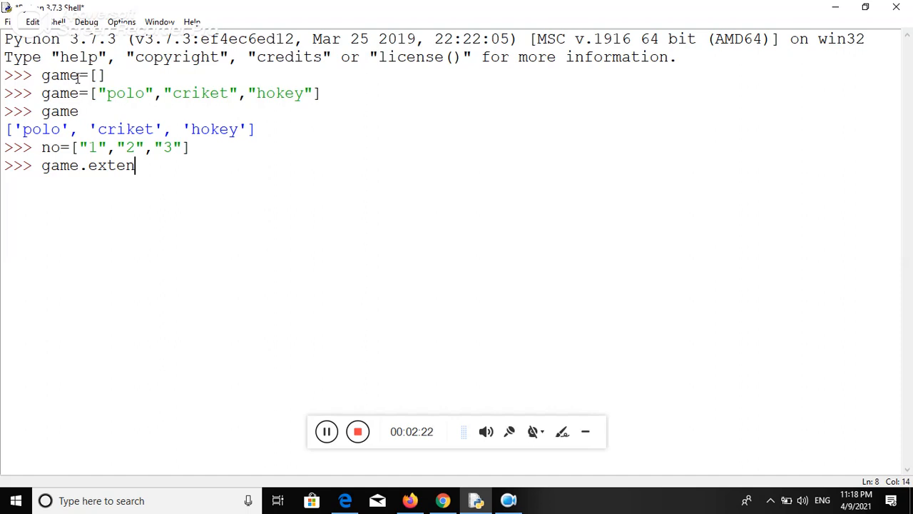
type("d")
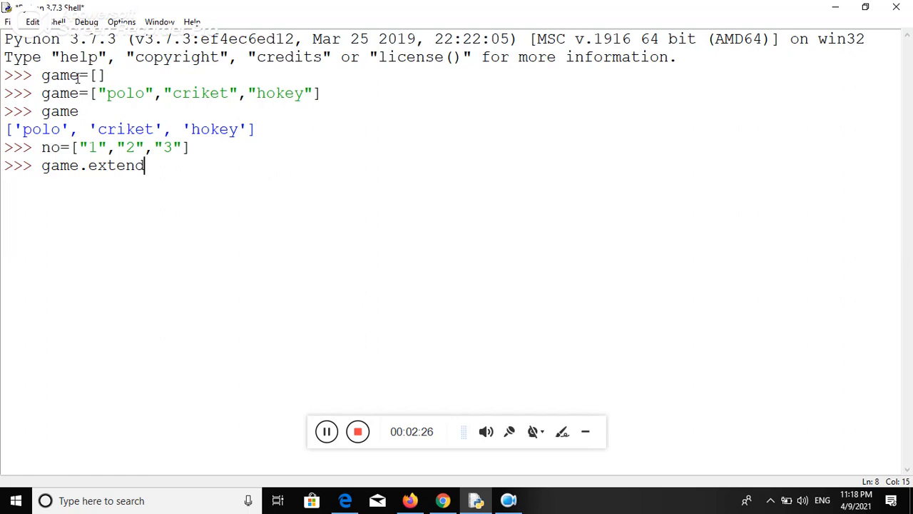
type("()")
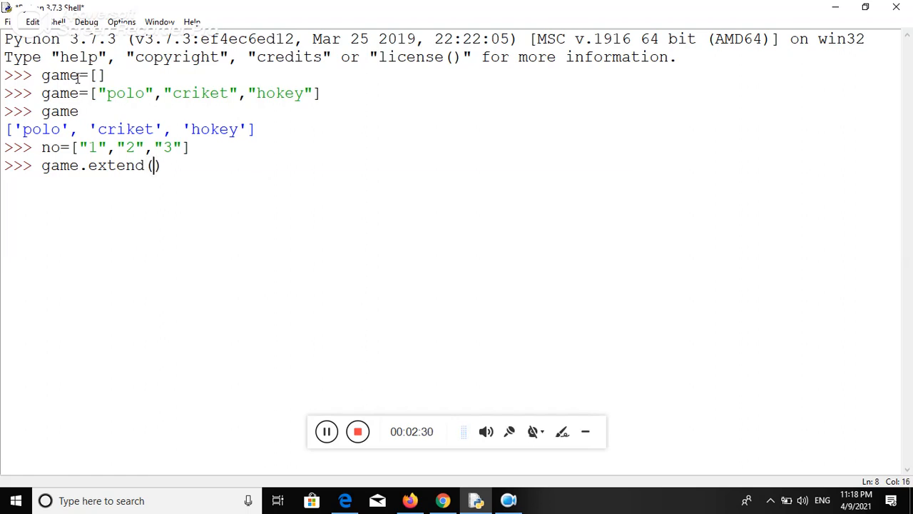
type("no")
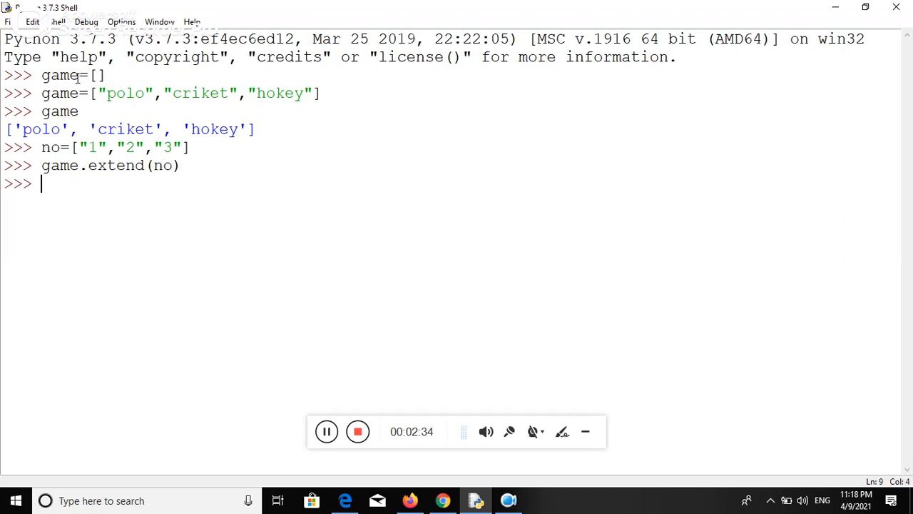
type("game")
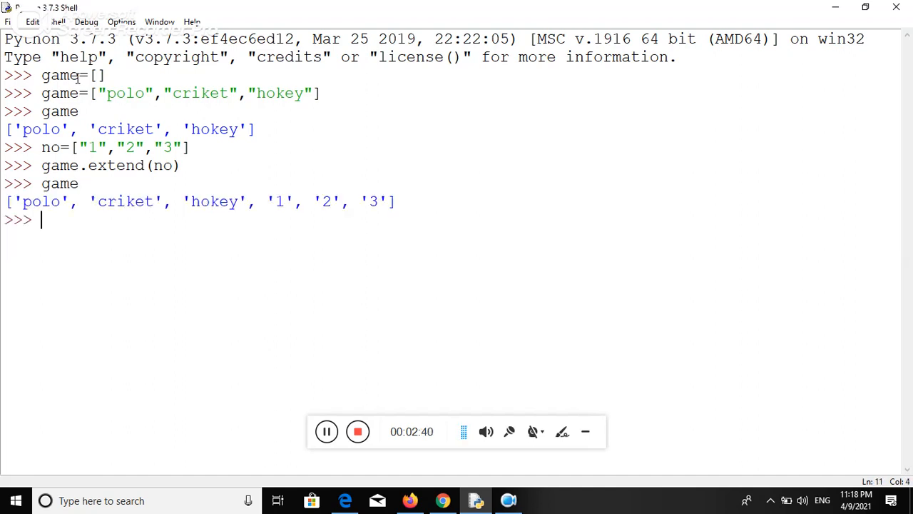
Type the index expression name[1] at the prompt without running it
double_click(280, 201)
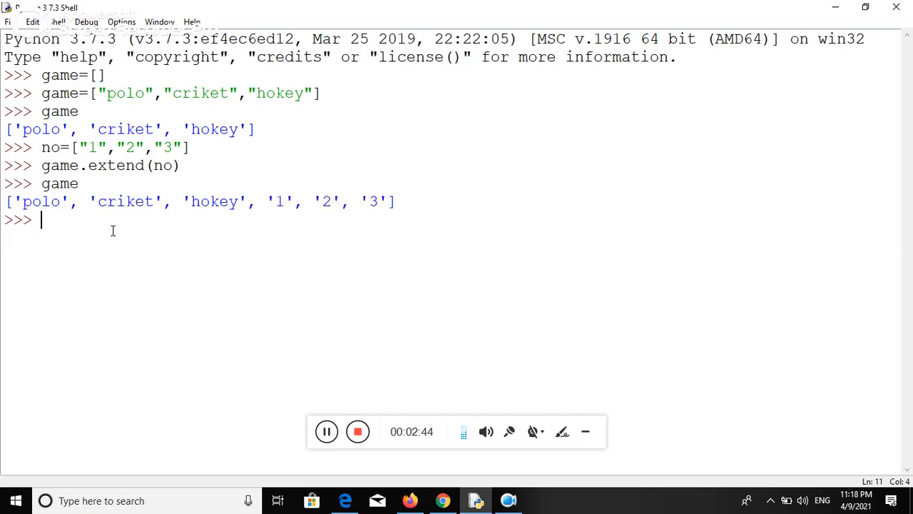
type("na")
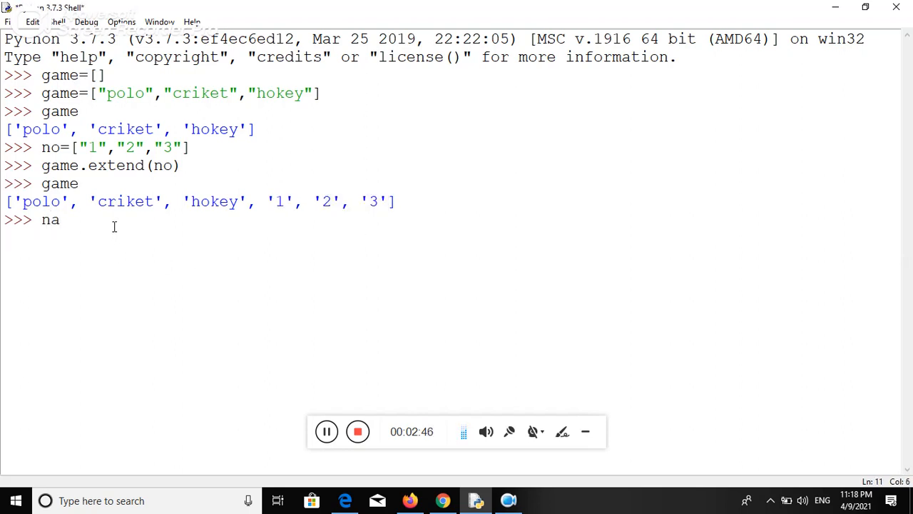
type("me")
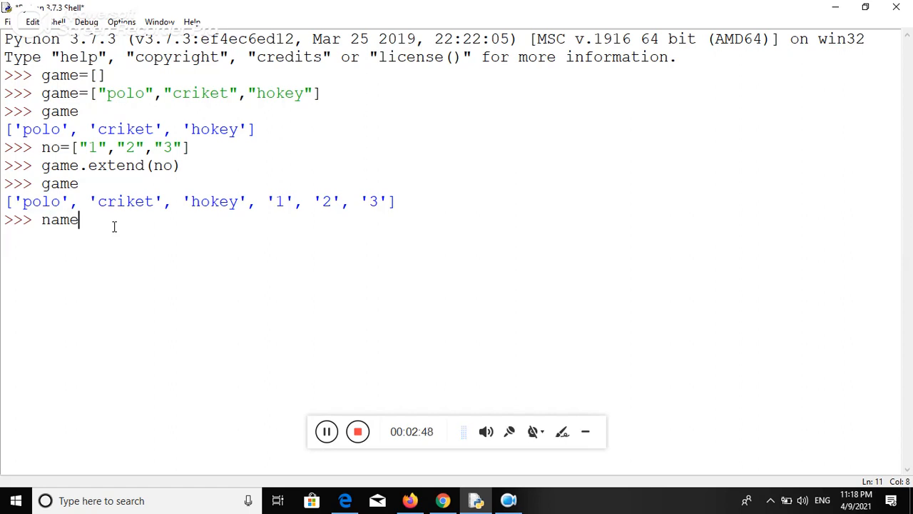
type("[]")
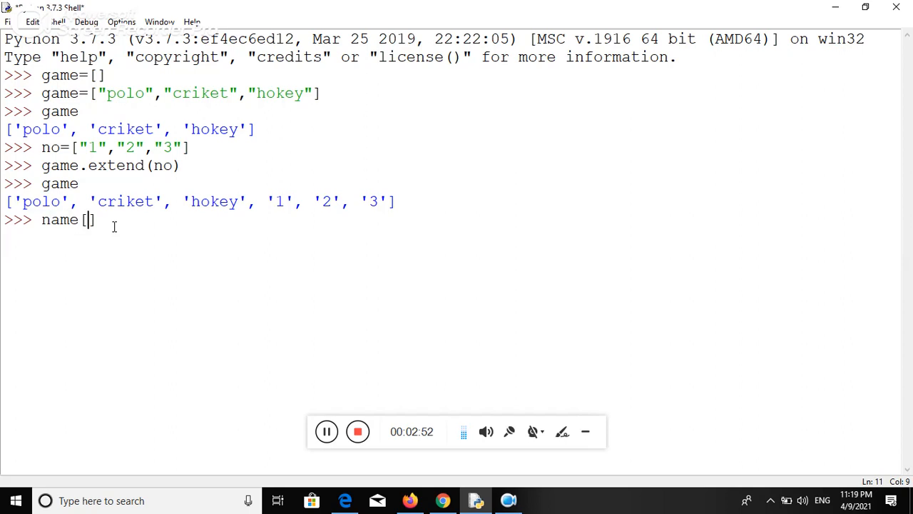
type("1")
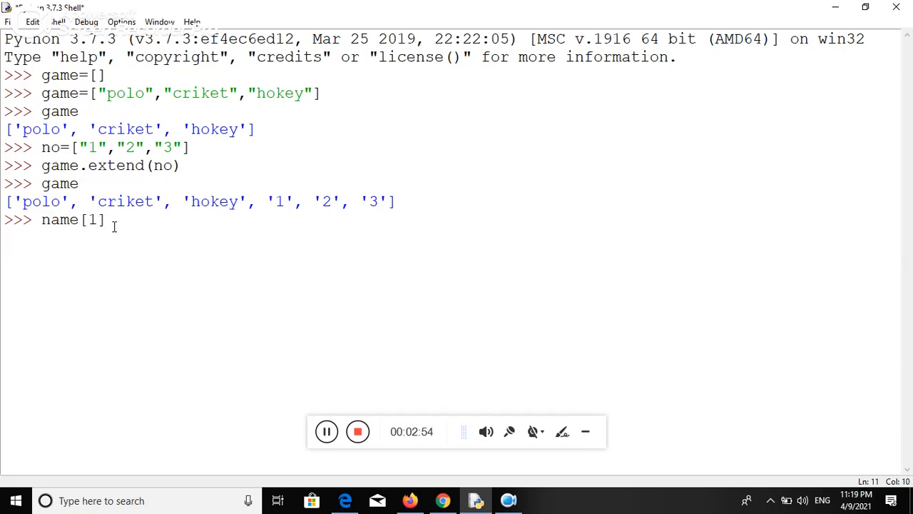